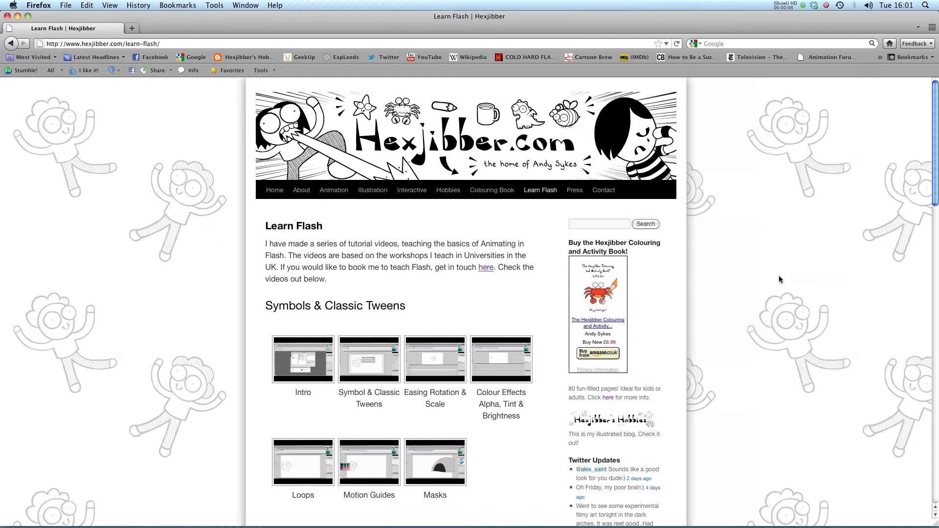
{"action": "mouse_move", "coordinate": [351, 147]}
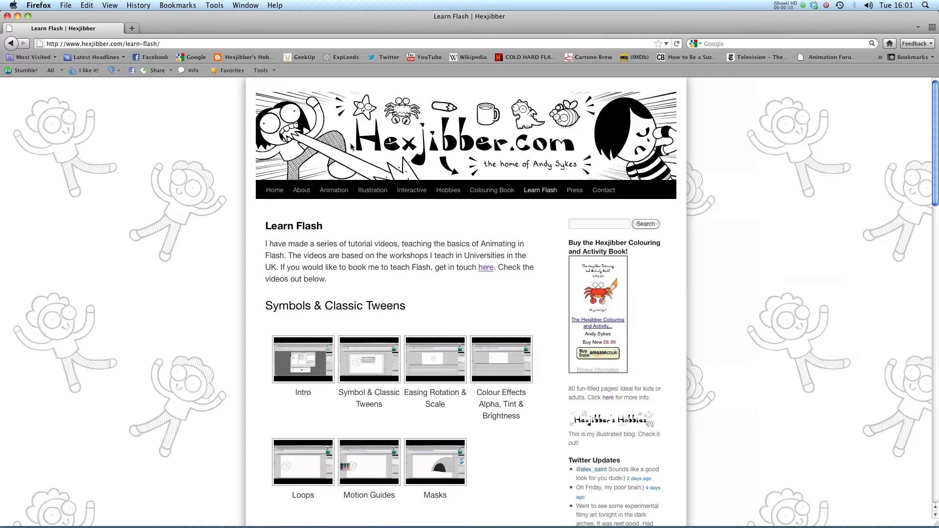
{"action": "mouse_move", "coordinate": [372, 189]}
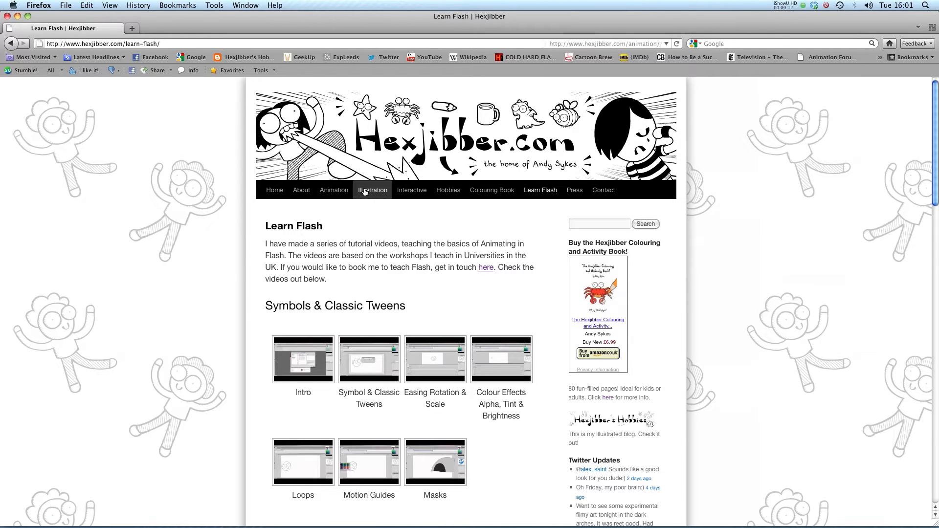
{"action": "mouse_move", "coordinate": [412, 189]}
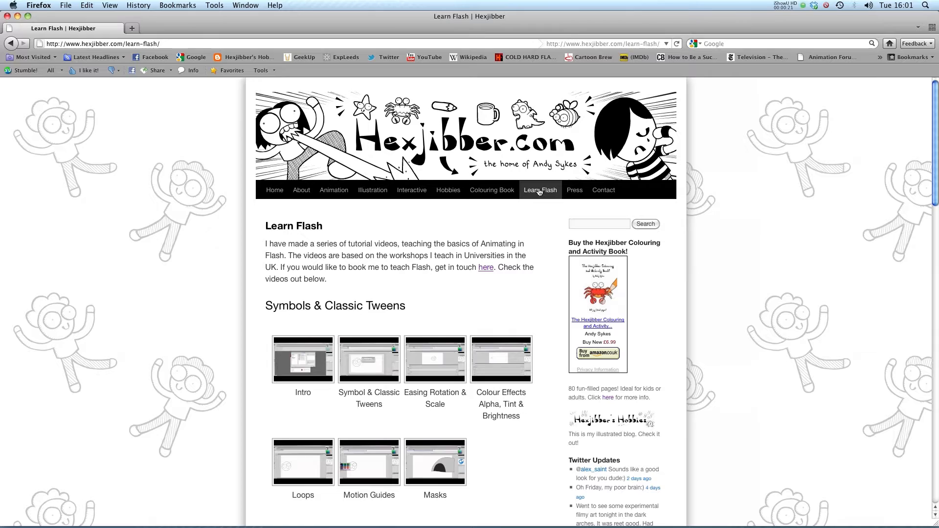
{"action": "mouse_move", "coordinate": [540, 205]}
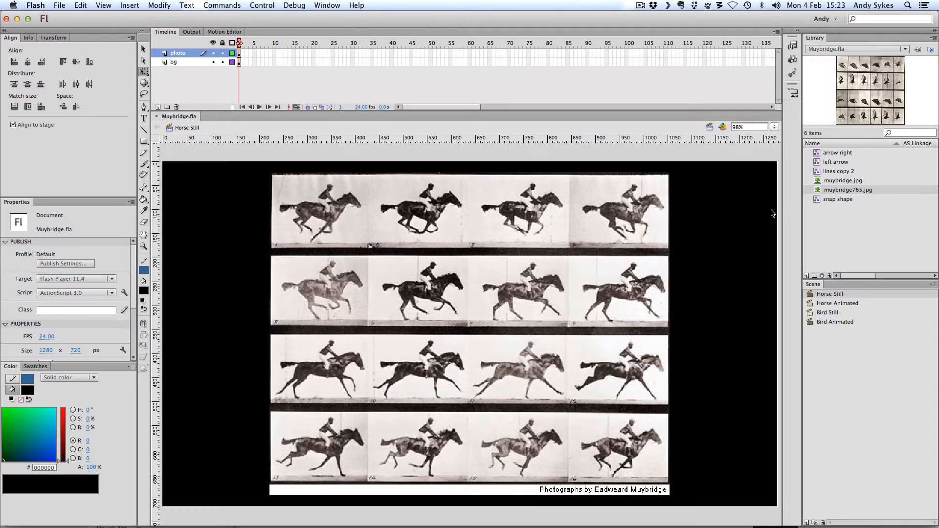
{"action": "mouse_move", "coordinate": [294, 149]}
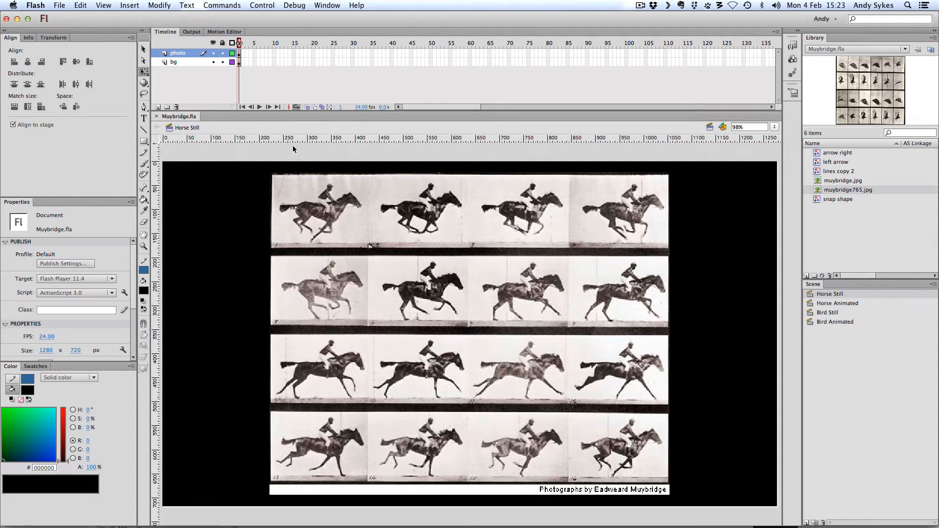
{"action": "mouse_move", "coordinate": [743, 215]}
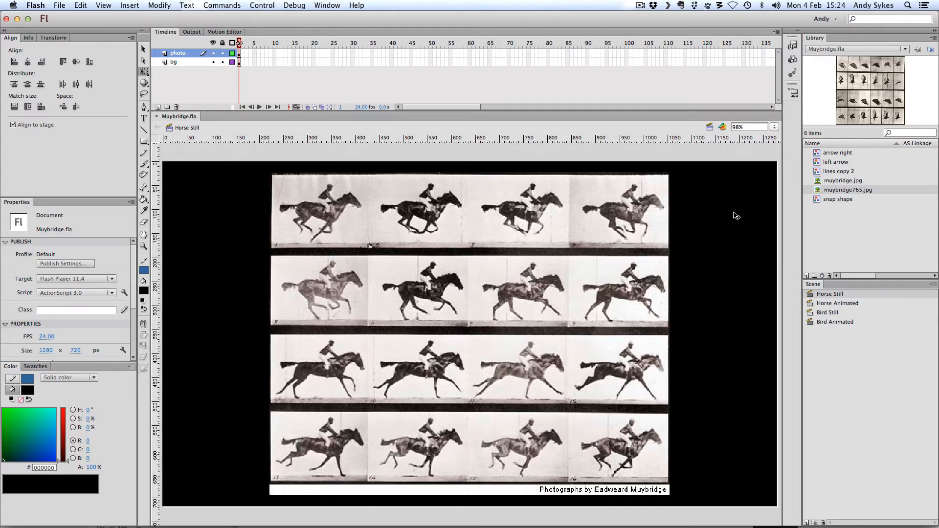
- Switch from the Horse Still grid to the Horse Animated scene in the Scene panel
{"action": "left_click", "coordinate": [837, 303]}
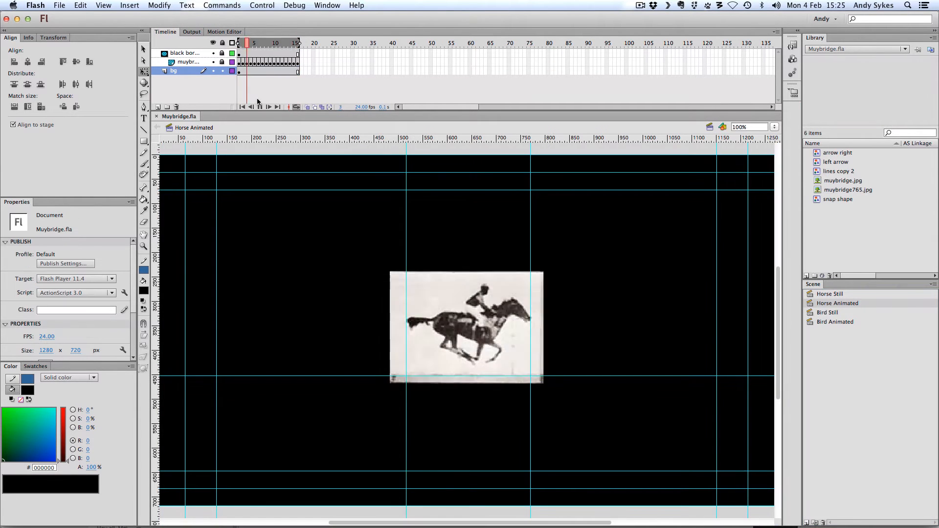
- Play and pause the Horse Animated scene repeatedly so the galloping frames loop
{"action": "left_click", "coordinate": [277, 42]}
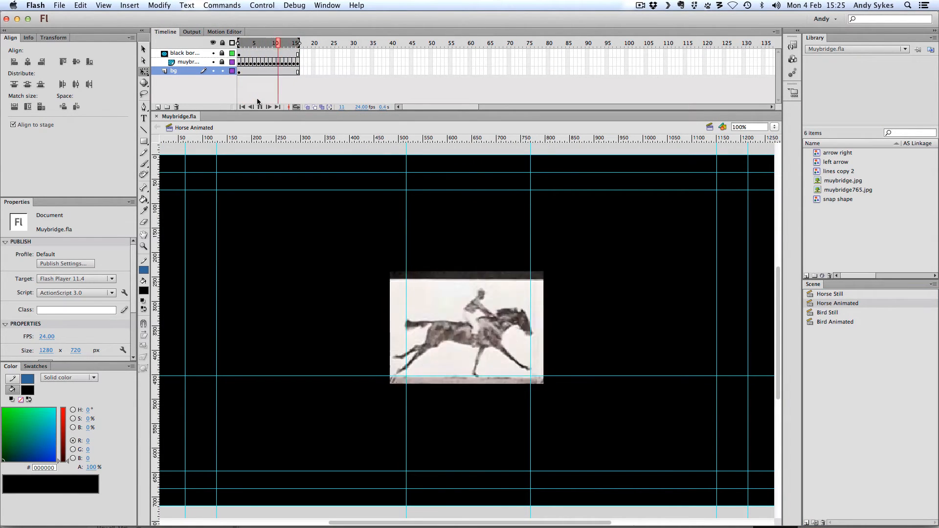
{"action": "left_click", "coordinate": [247, 42]}
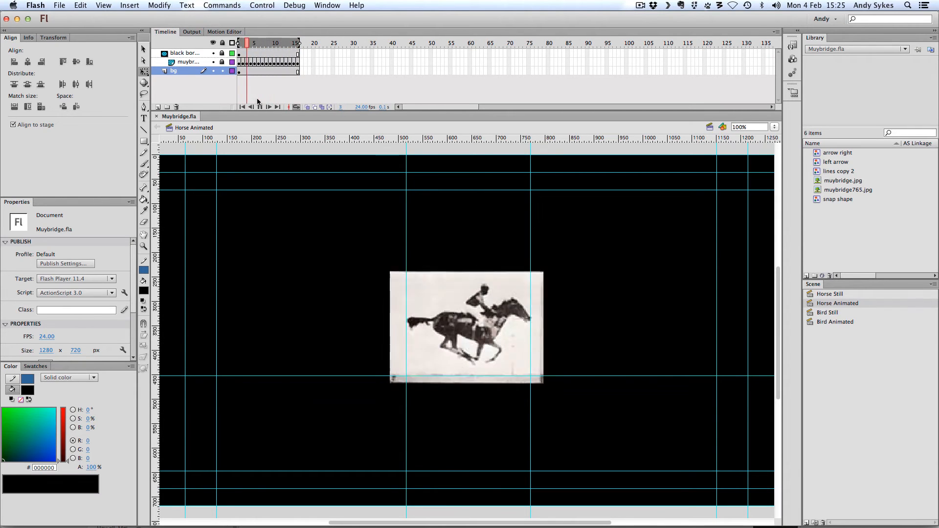
{"action": "left_click", "coordinate": [277, 42]}
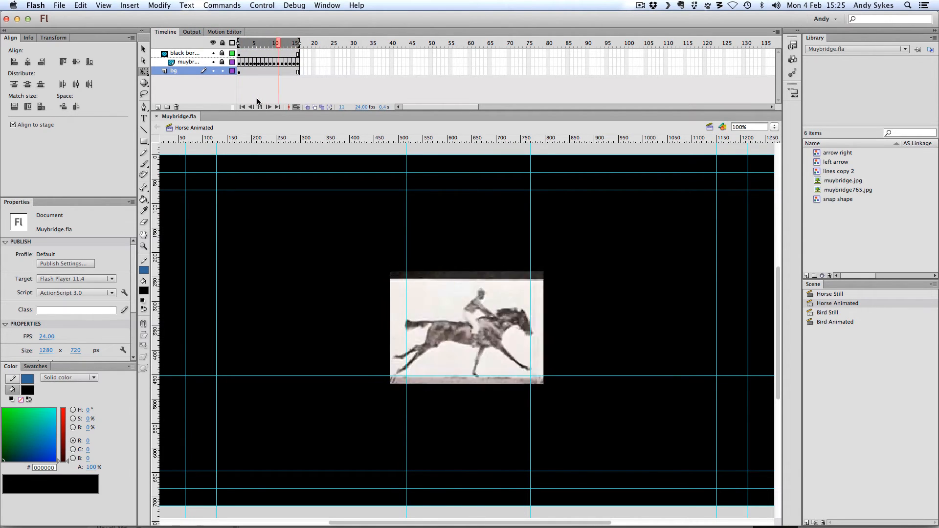
{"action": "left_click", "coordinate": [245, 42]}
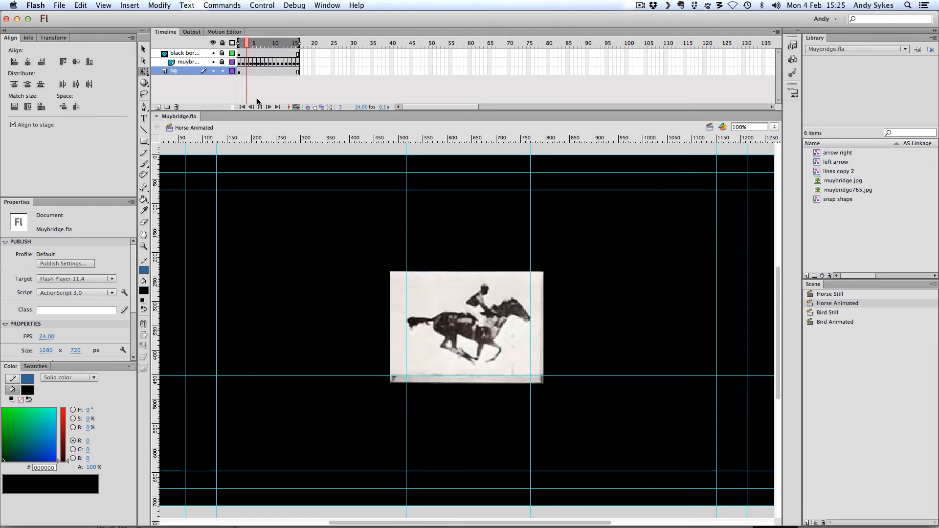
{"action": "left_click", "coordinate": [277, 42]}
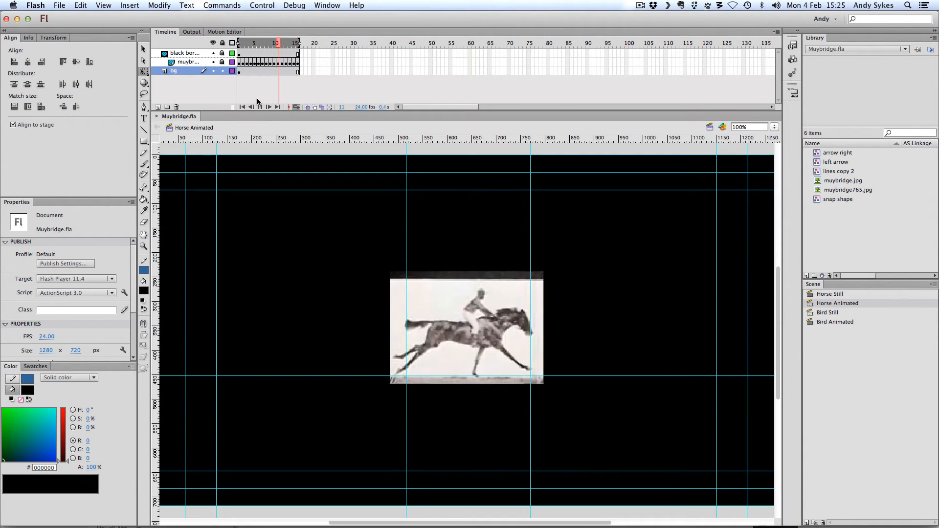
{"action": "left_click", "coordinate": [247, 42]}
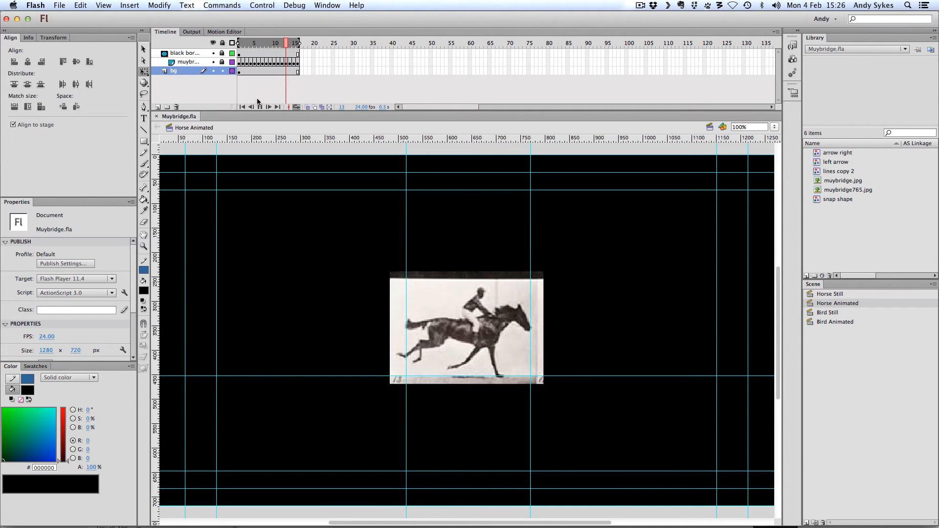
- Replay the galloping horse loop a few more times, then stop and move on to the Bird Still scene
{"action": "left_click", "coordinate": [298, 43]}
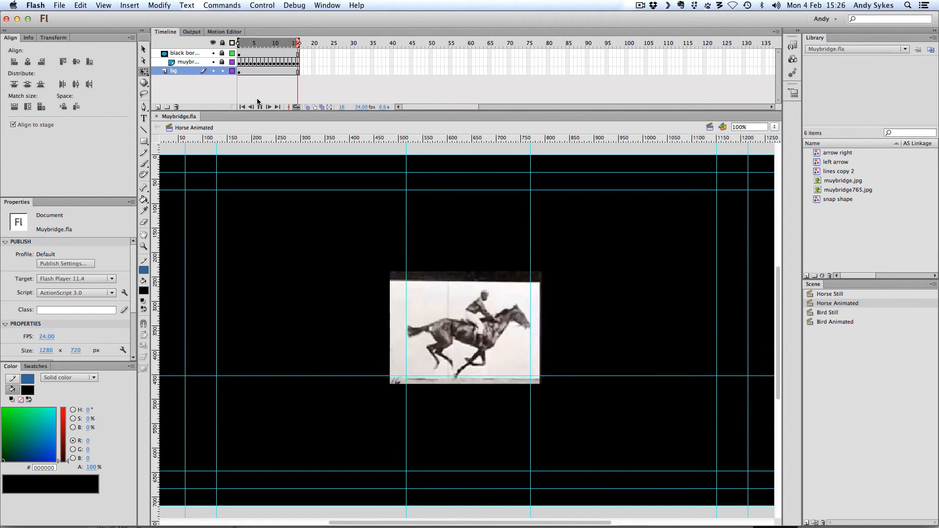
{"action": "left_click", "coordinate": [268, 42]}
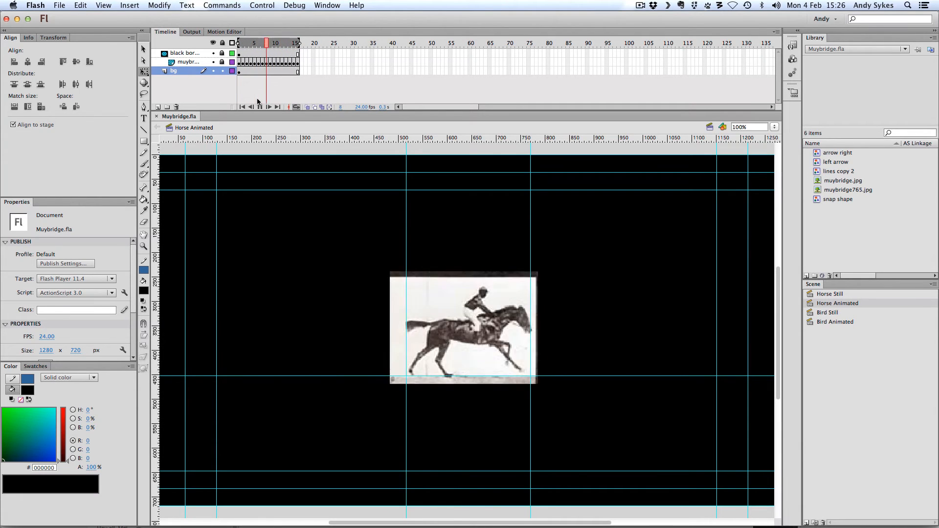
{"action": "left_click", "coordinate": [298, 42]}
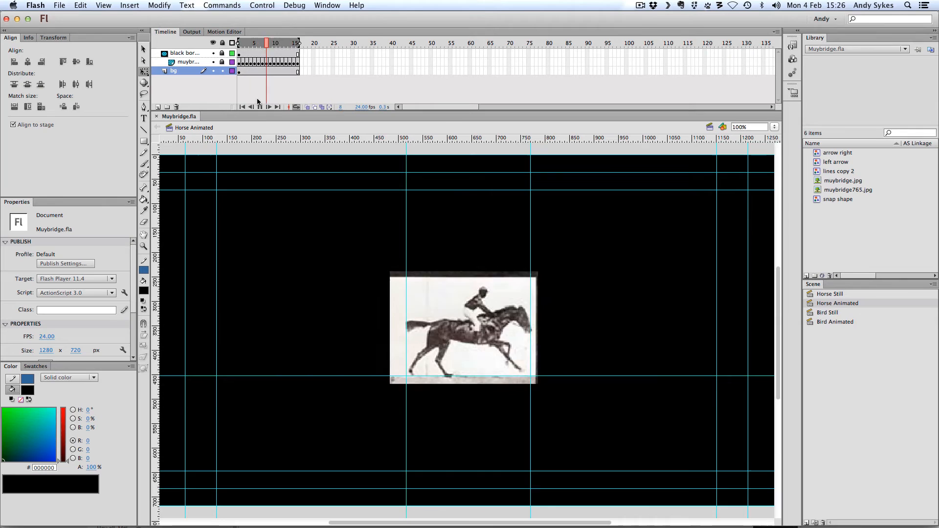
{"action": "left_click", "coordinate": [298, 42]}
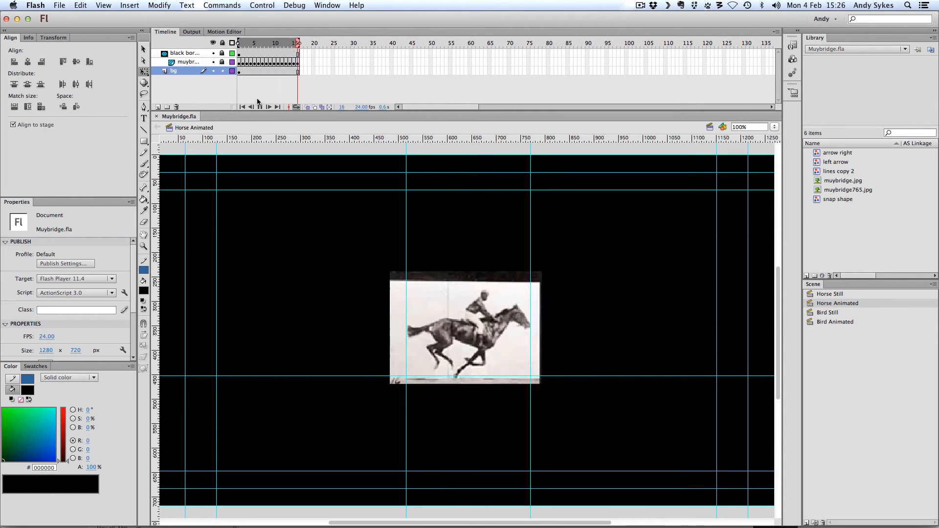
{"action": "left_click", "coordinate": [270, 42]}
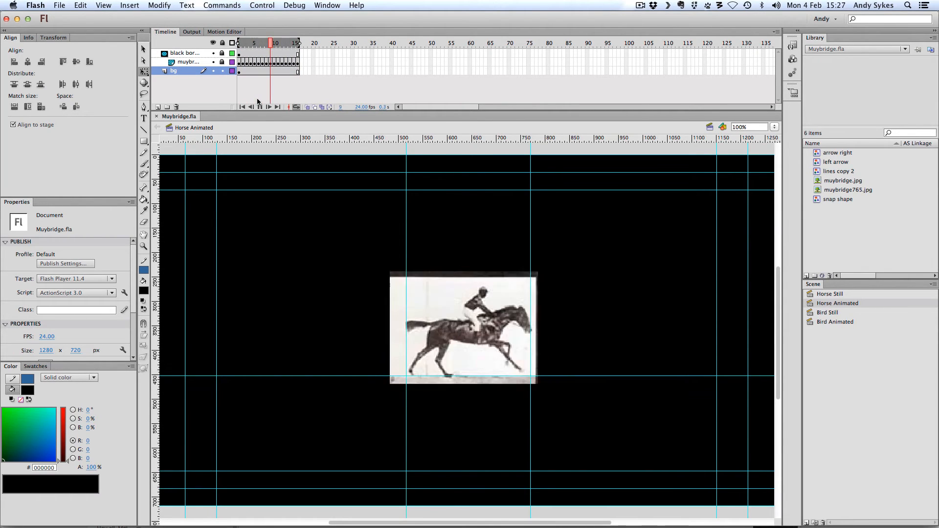
{"action": "left_click", "coordinate": [239, 42]}
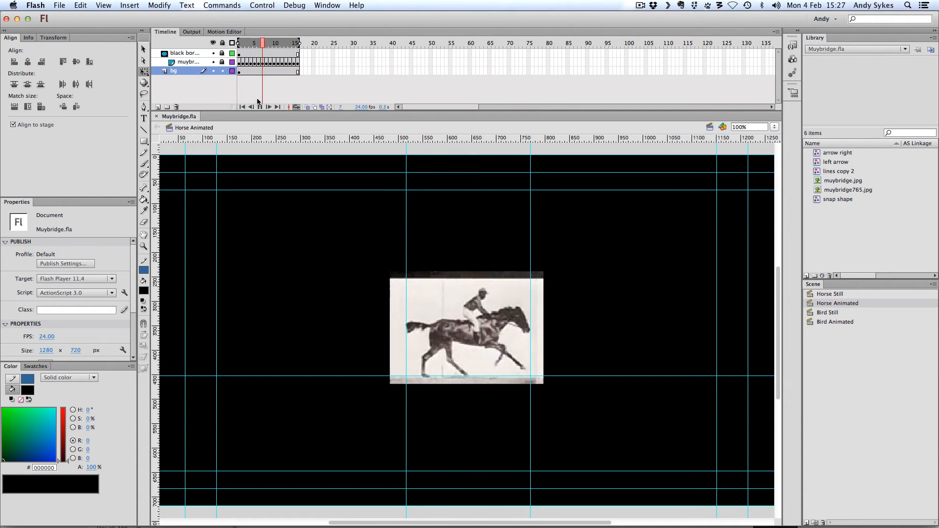
{"action": "left_click", "coordinate": [294, 42]}
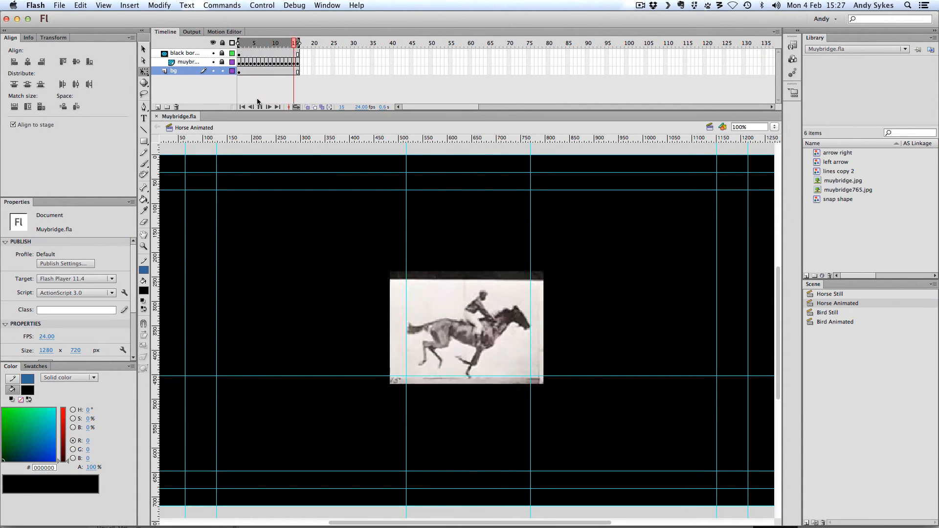
{"action": "left_click", "coordinate": [268, 106]}
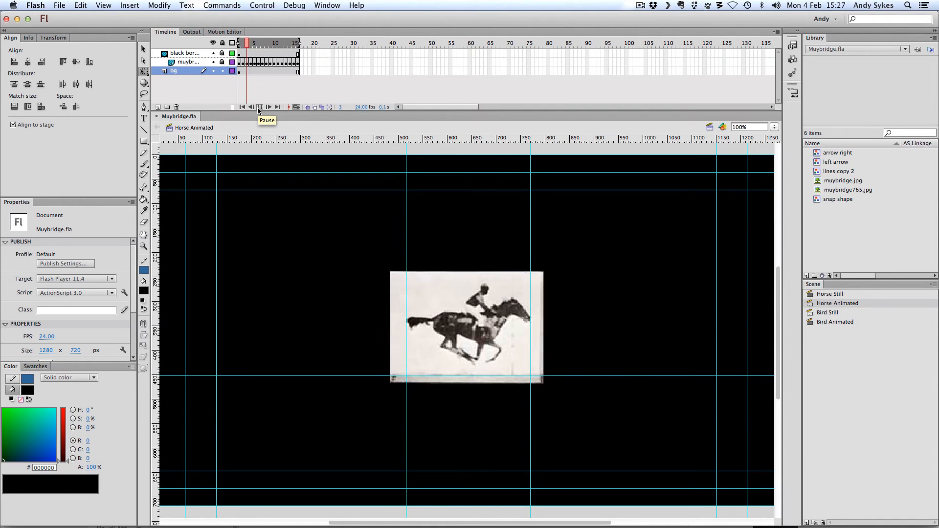
{"action": "left_click", "coordinate": [828, 312]}
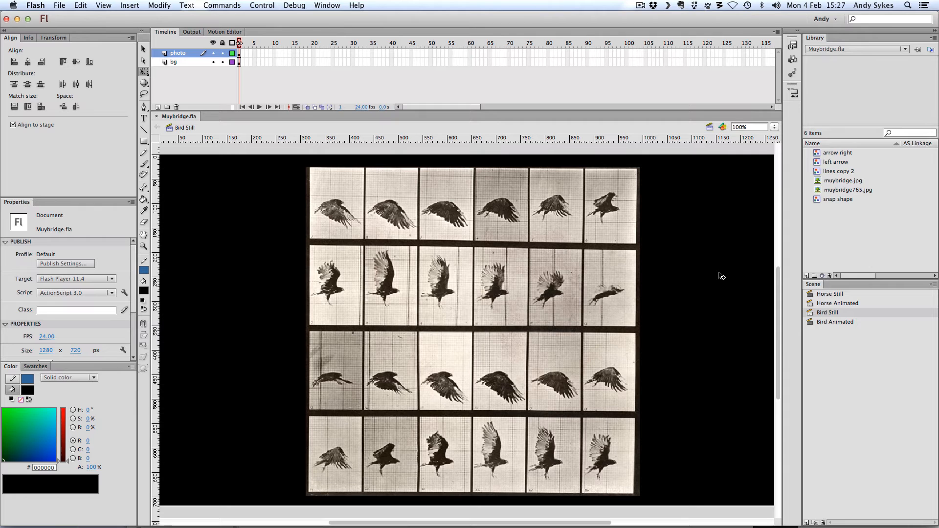
{"action": "mouse_move", "coordinate": [721, 276]}
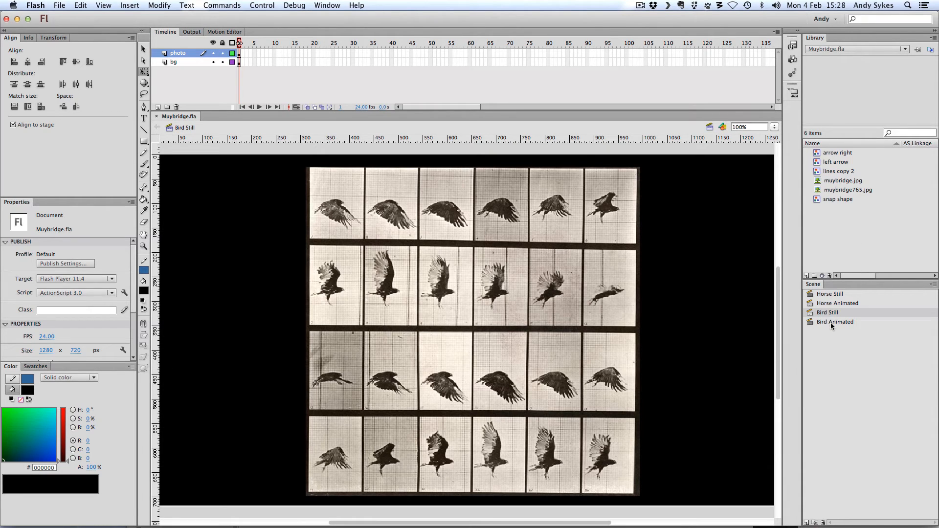
- Switch to the Bird Animated scene and start the bird wingbeat frames playing
{"action": "left_click", "coordinate": [834, 322]}
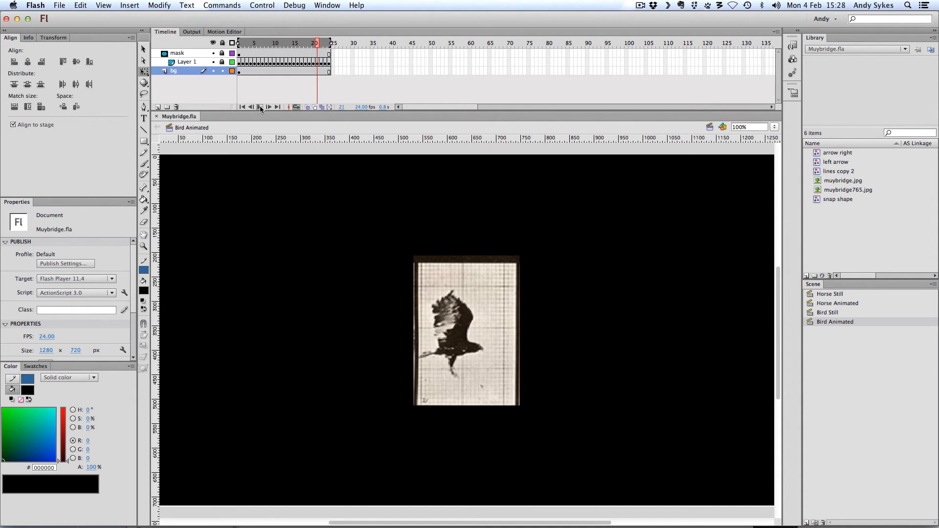
{"action": "left_click", "coordinate": [260, 107]}
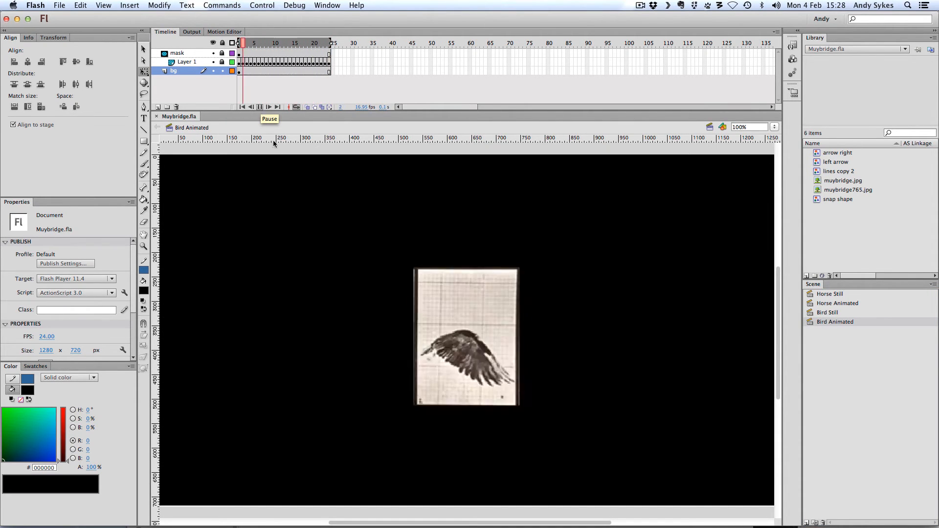
{"action": "left_click", "coordinate": [268, 106]}
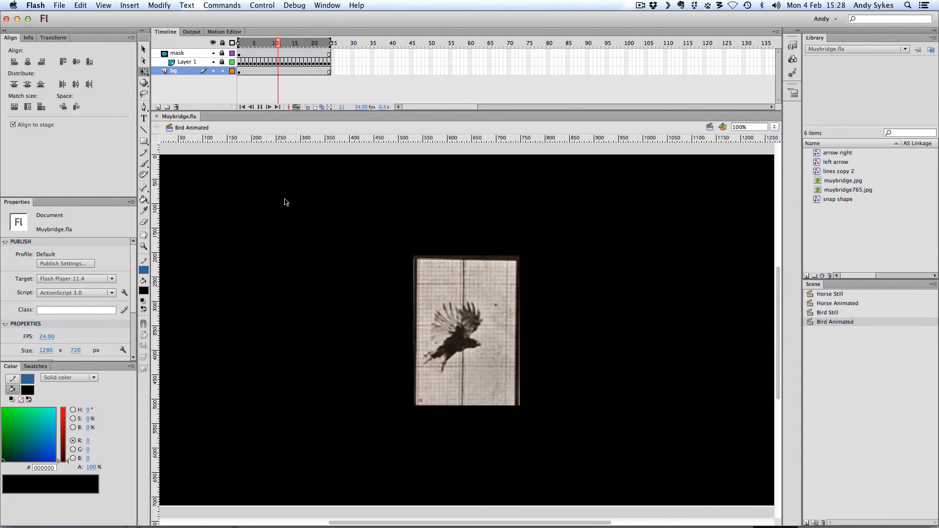
{"action": "left_click", "coordinate": [245, 42]}
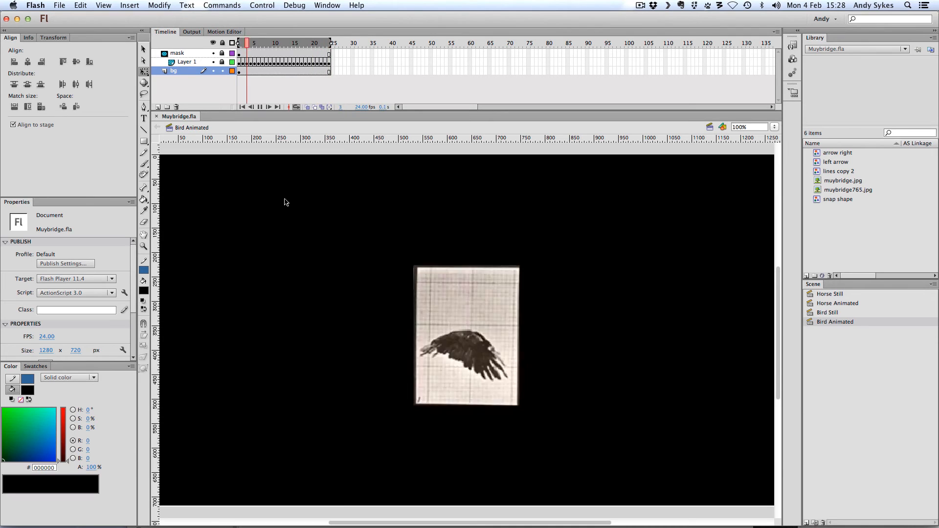
{"action": "left_click", "coordinate": [314, 42]}
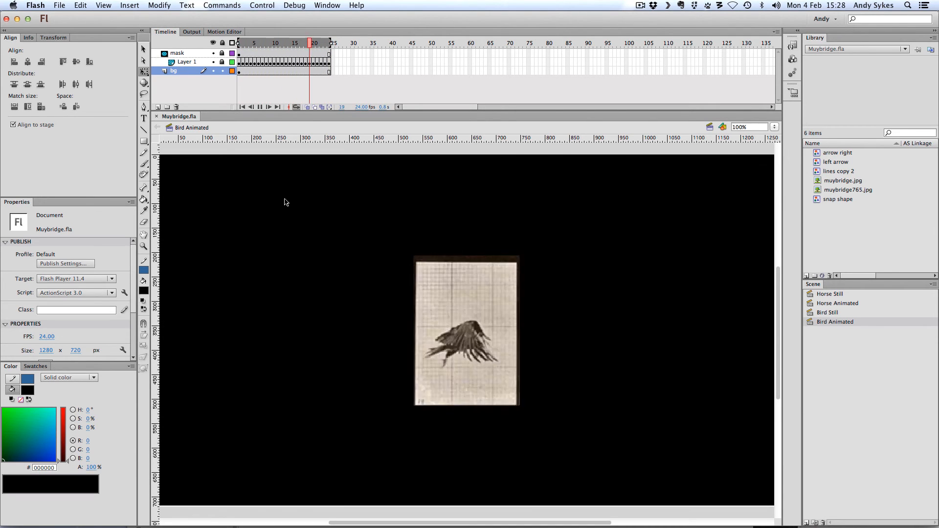
{"action": "left_click", "coordinate": [277, 42]}
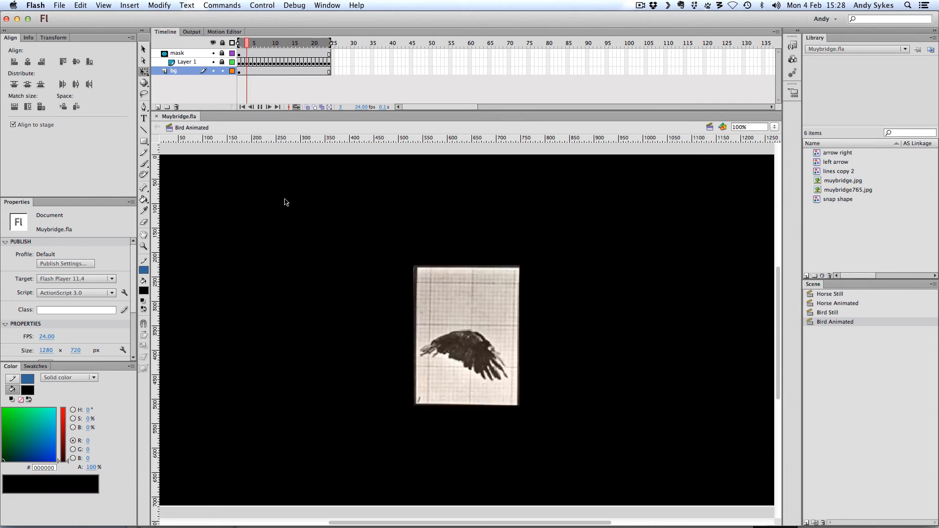
- Keep restarting playback so the bird-in-flight photos cycle as a continuous loop
{"action": "left_click", "coordinate": [313, 42]}
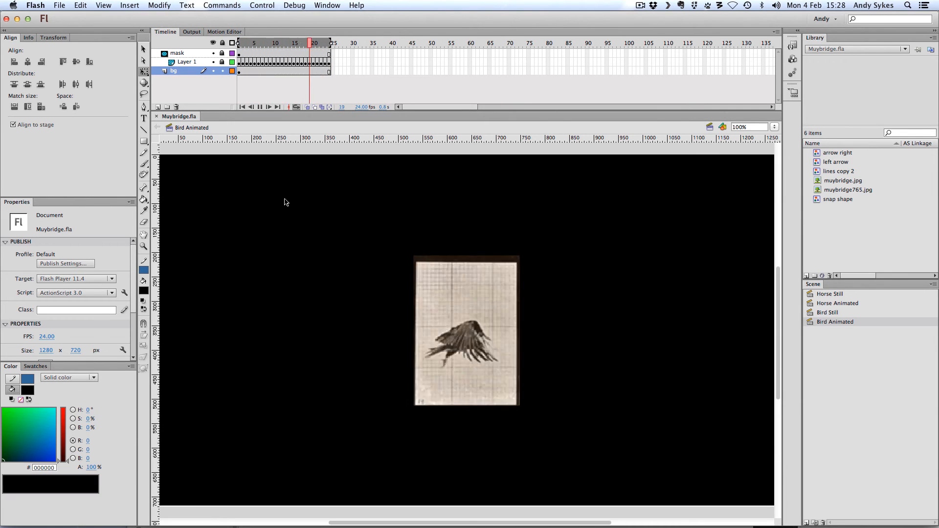
{"action": "left_click", "coordinate": [276, 43]}
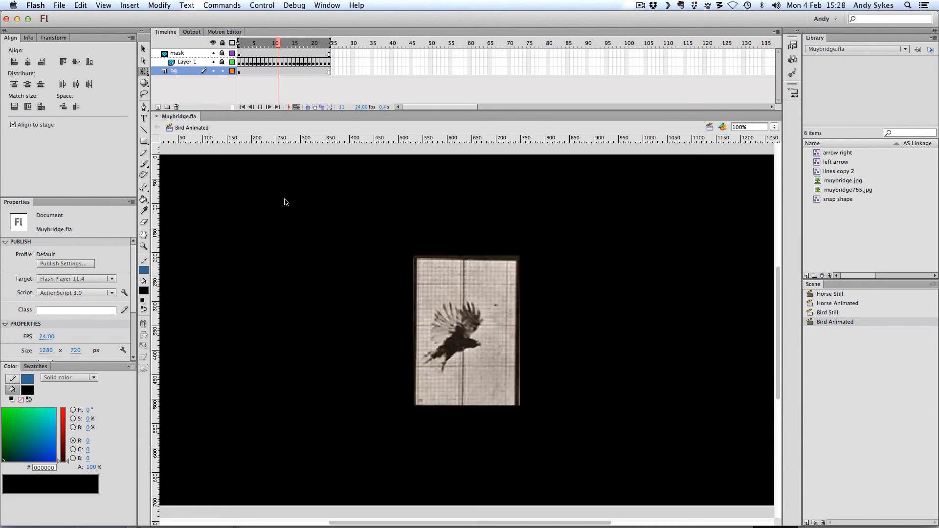
{"action": "left_click", "coordinate": [313, 42]}
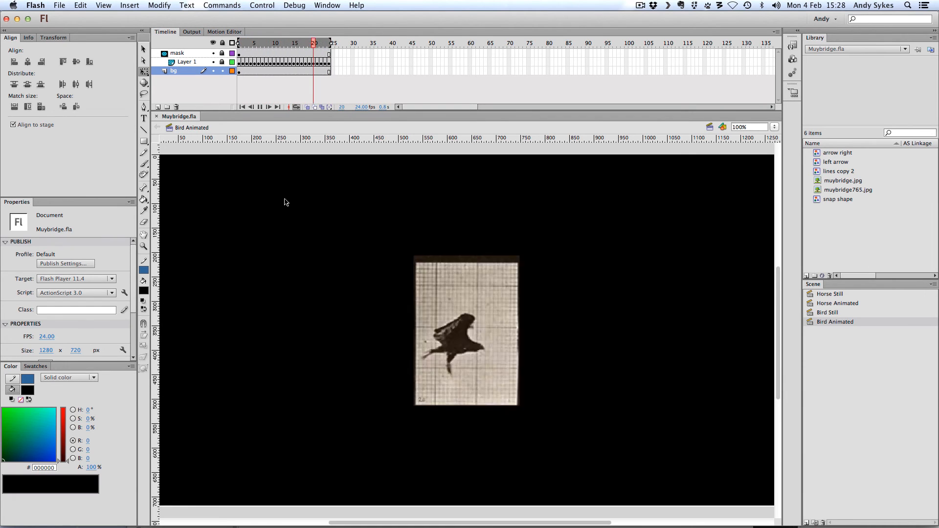
{"action": "left_click", "coordinate": [282, 42]}
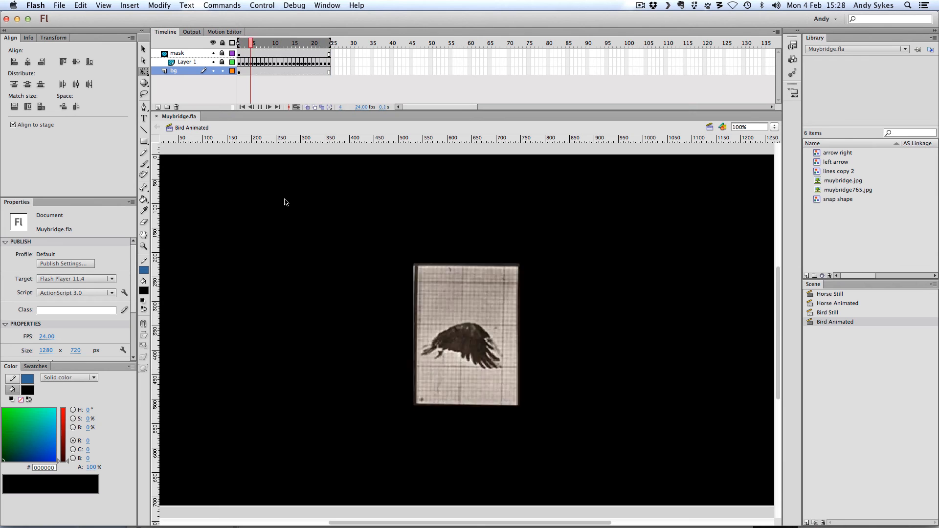
{"action": "left_click", "coordinate": [314, 42]}
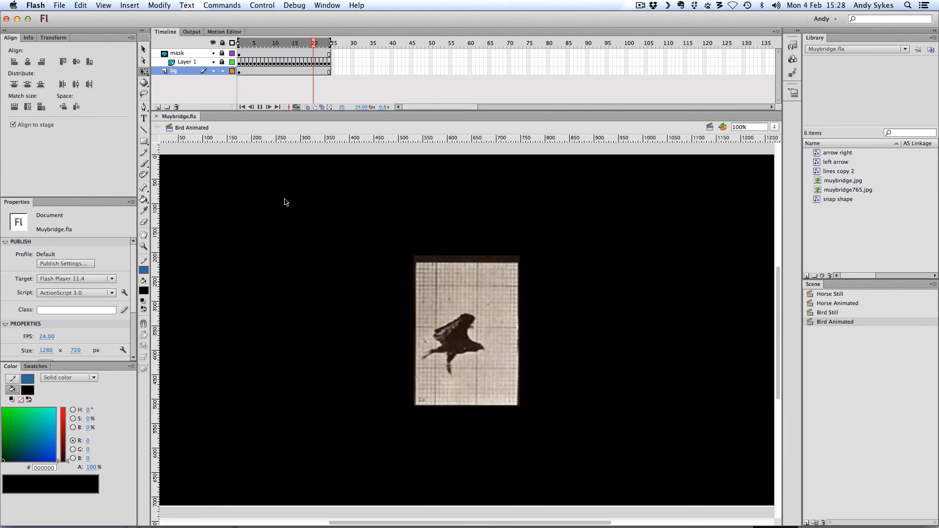
{"action": "left_click", "coordinate": [282, 42]}
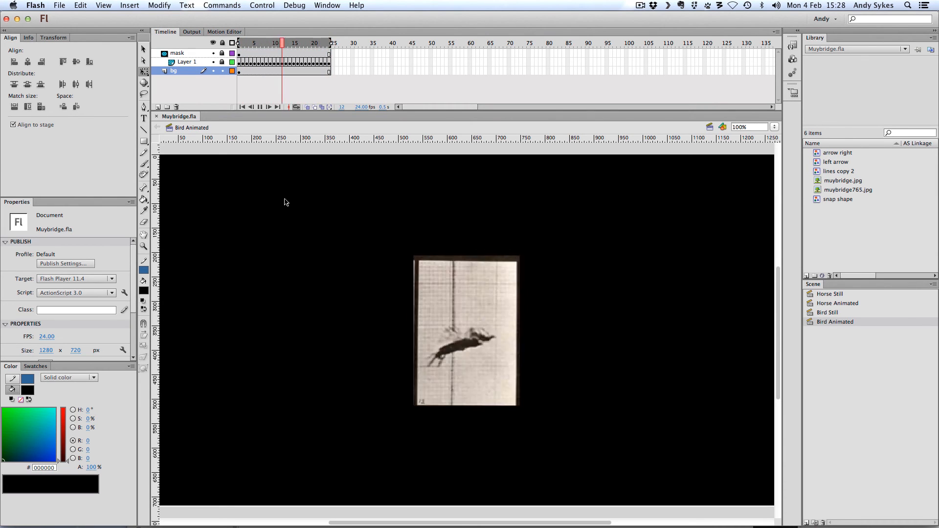
{"action": "left_click", "coordinate": [252, 42]}
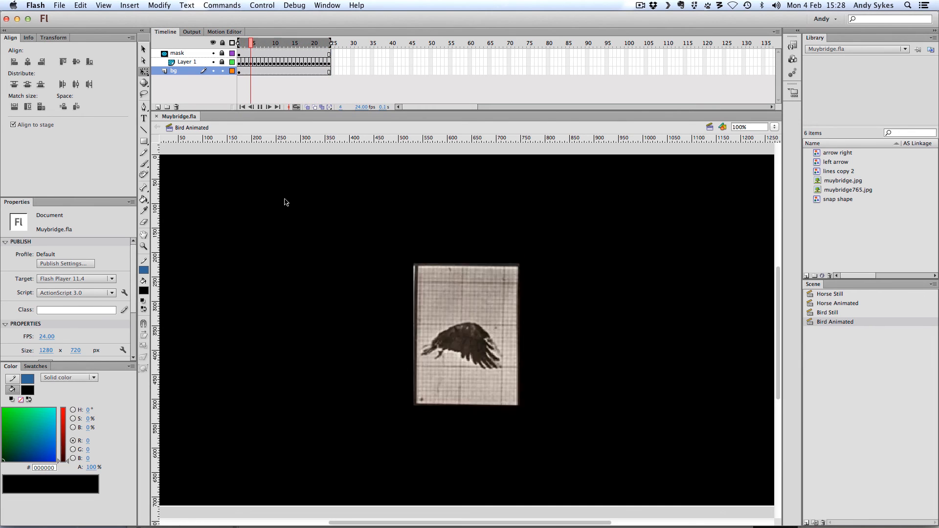
{"action": "left_click", "coordinate": [314, 42]}
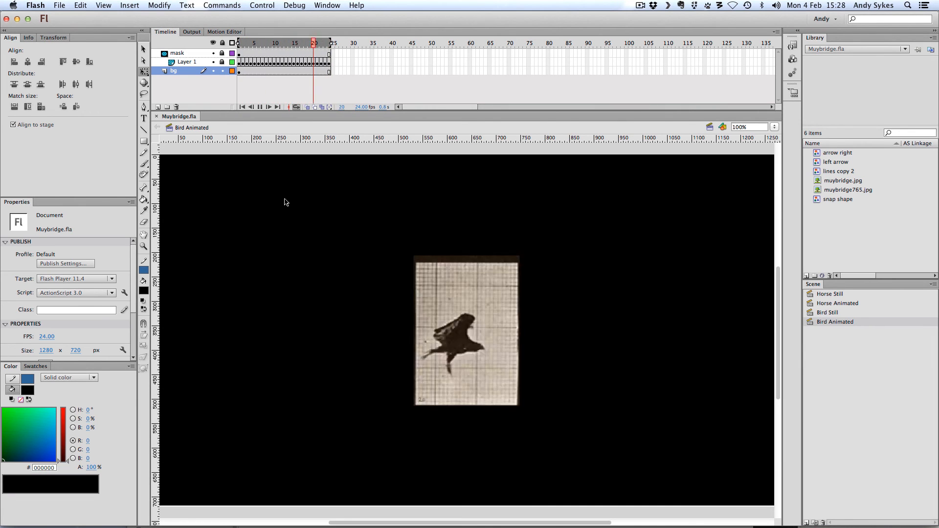